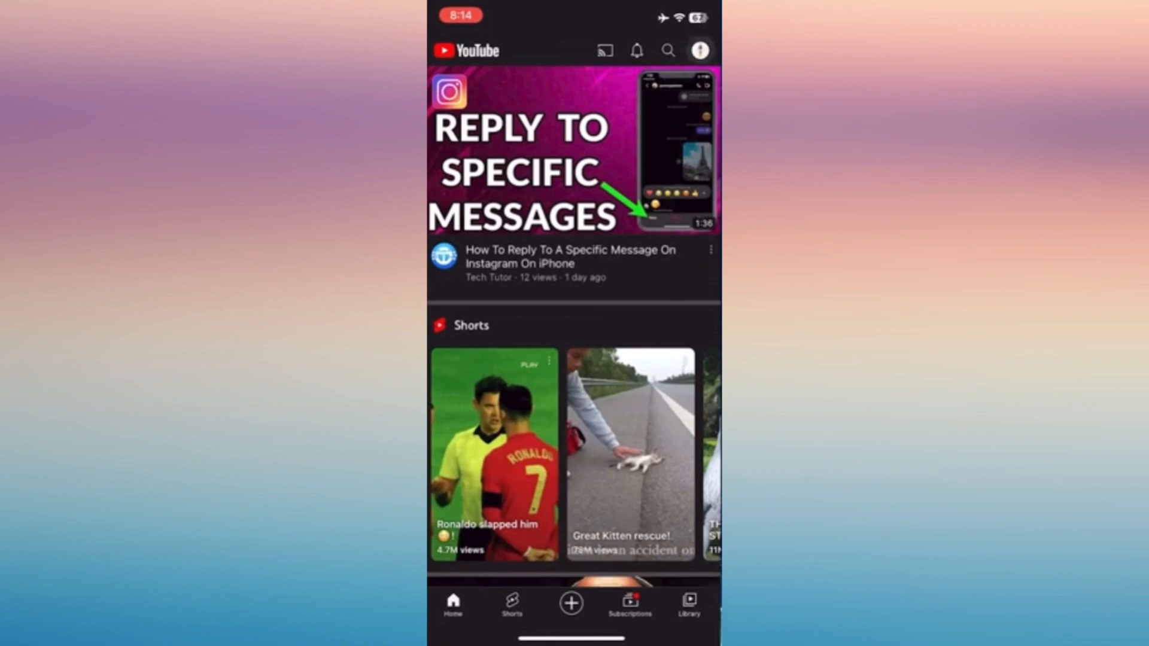
Reach Manage all history through the profile menu and Settings, showing today's activity.
{"action": "left_click", "coordinate": [698, 50]}
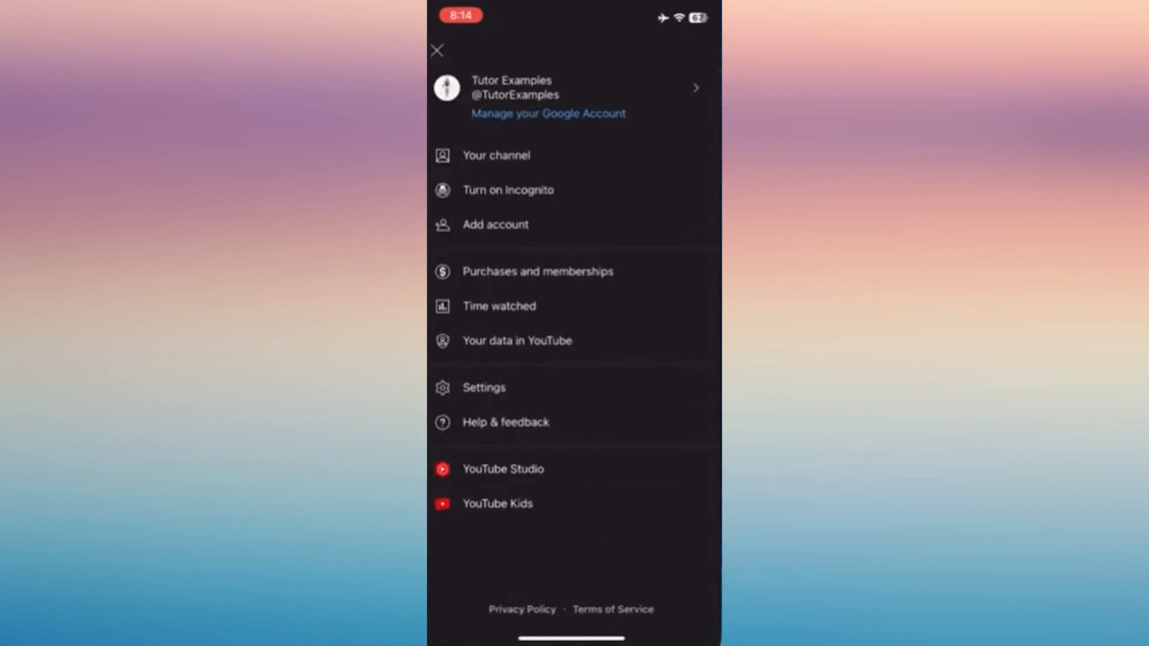
{"action": "left_click", "coordinate": [437, 50]}
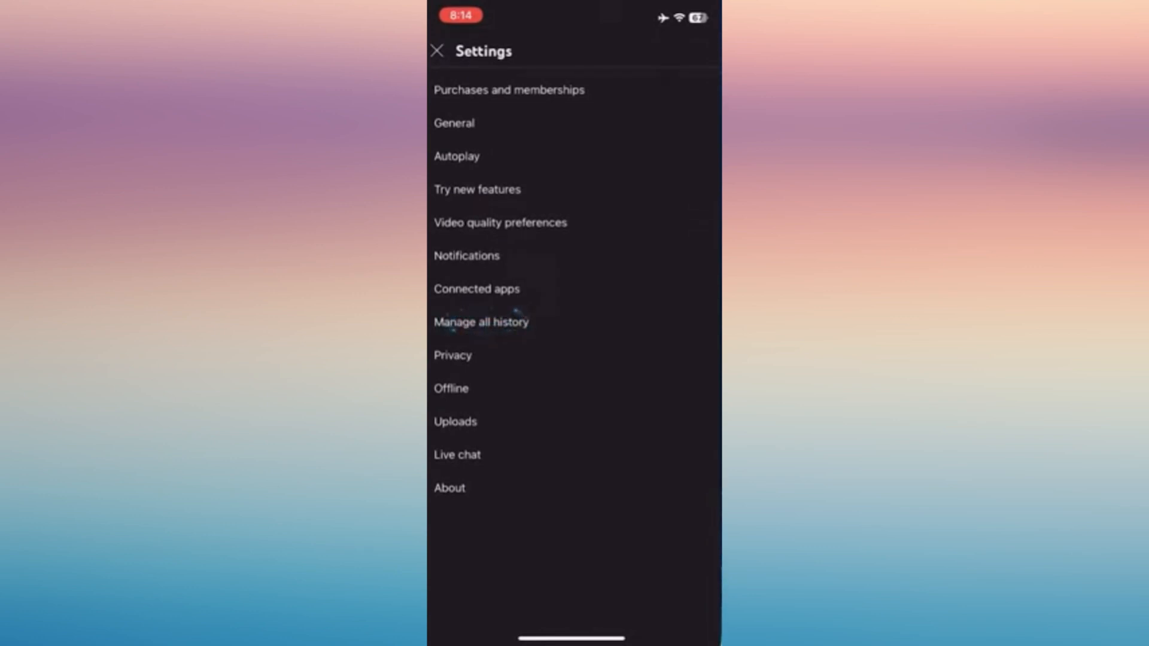
{"action": "left_click", "coordinate": [481, 322]}
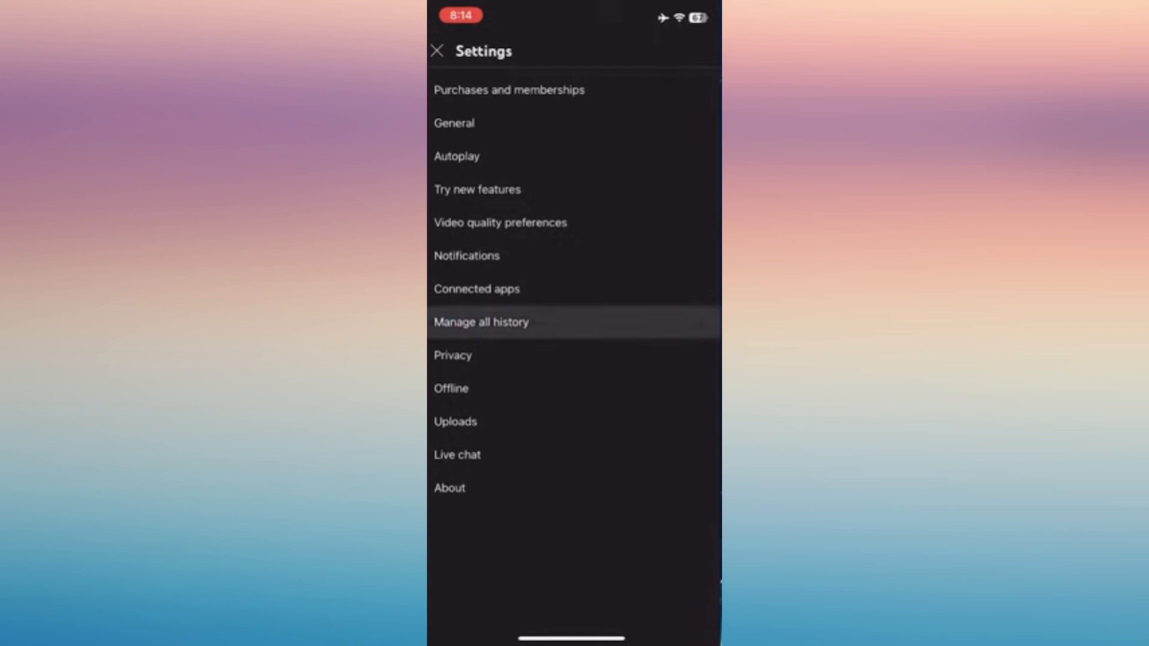
{"action": "left_click", "coordinate": [481, 322]}
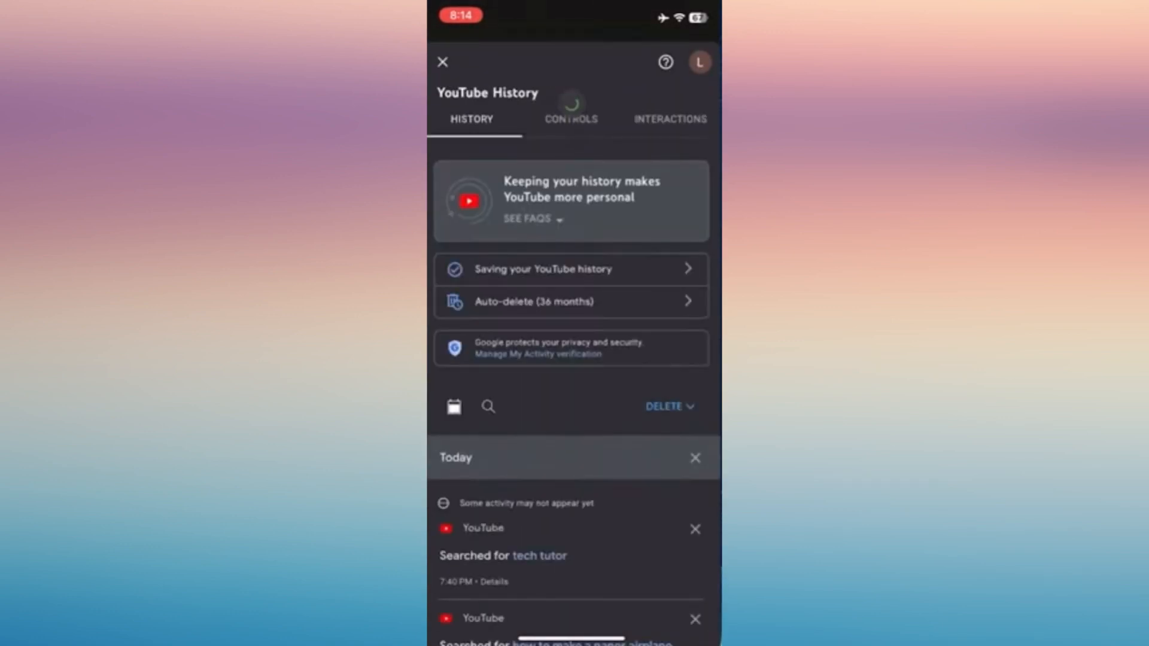
{"action": "scroll", "scroll_direction": "down", "scroll_amount": 3}
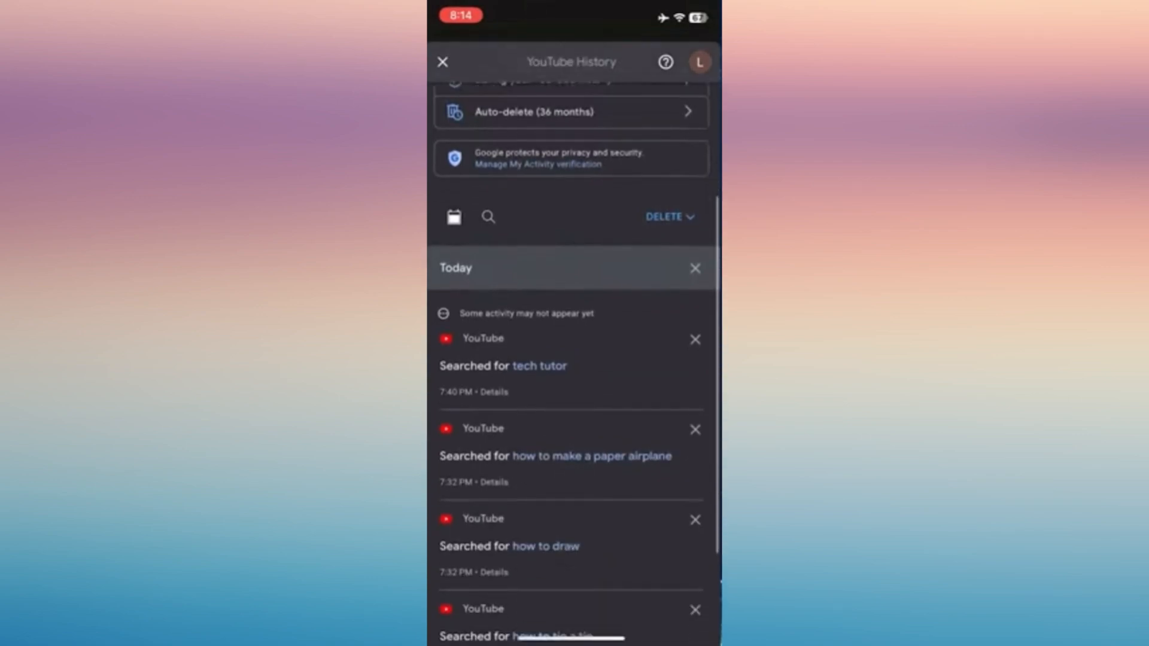
{"action": "scroll", "scroll_direction": "down", "scroll_amount": 3}
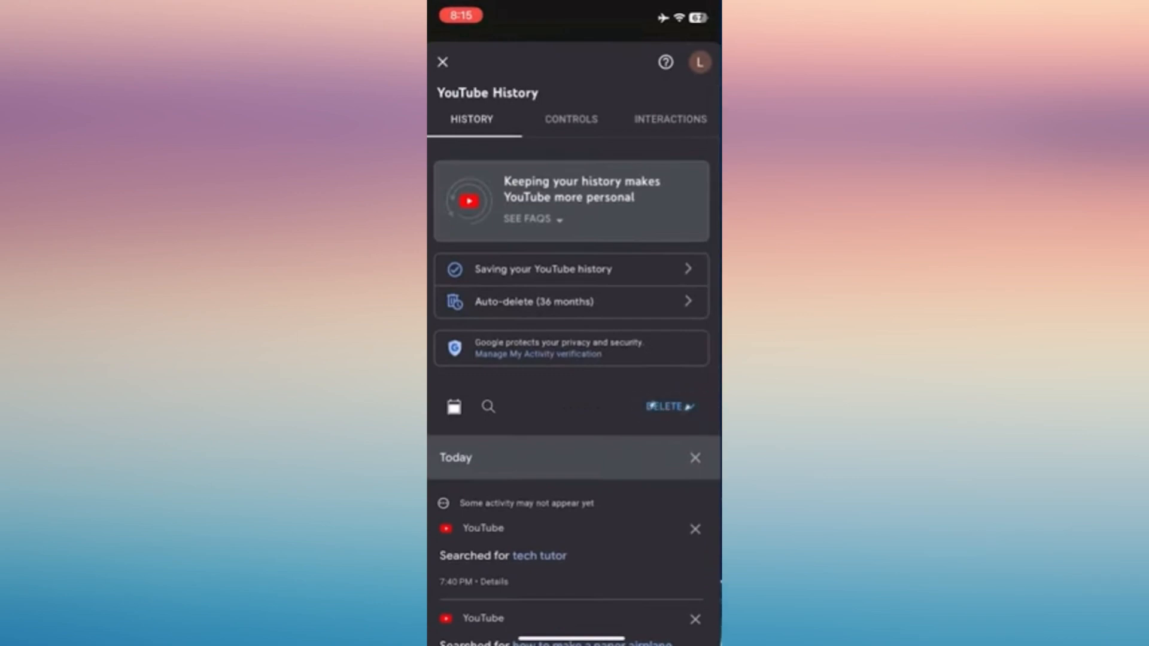
Choose Delete all time from the Delete dropdown to reach the confirmation list.
{"action": "left_click", "coordinate": [668, 407]}
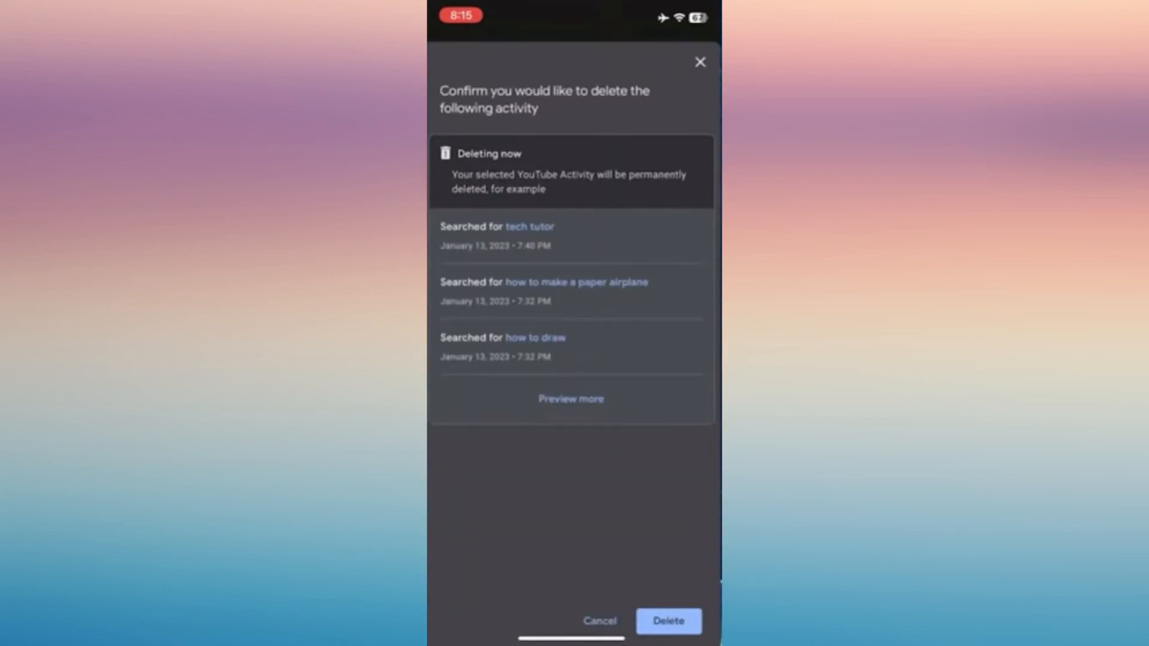
Confirm the permanent deletion and dismiss the notice, leaving History at 'No activity'.
{"action": "left_click", "coordinate": [667, 622]}
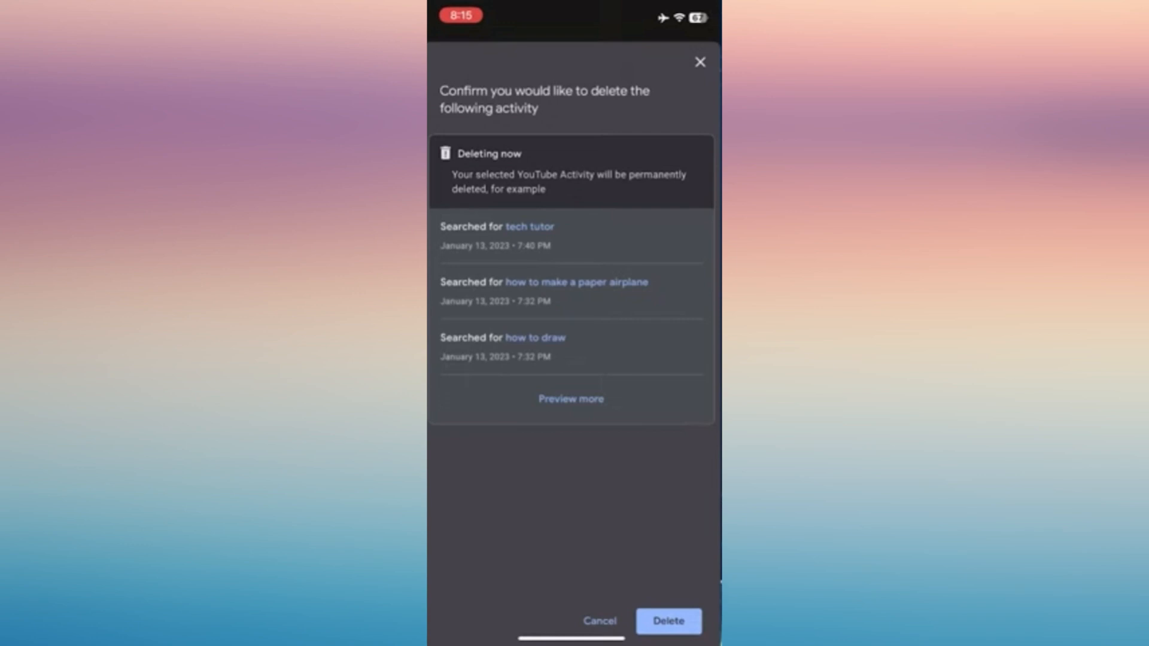
{"action": "left_click", "coordinate": [667, 622]}
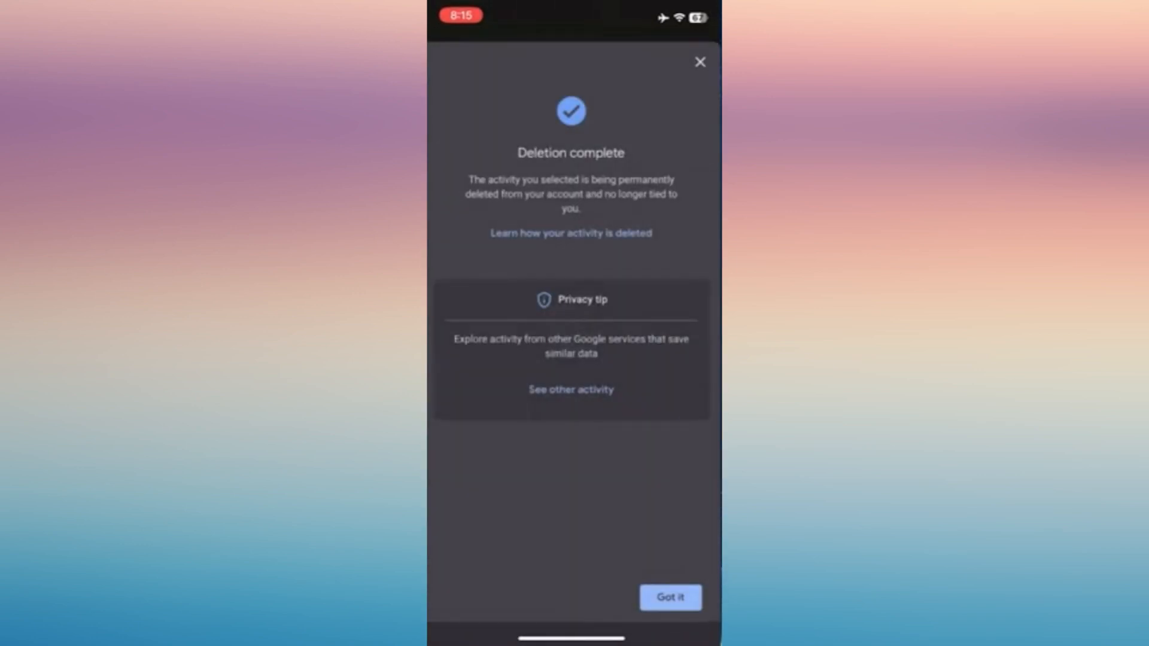
{"action": "left_click", "coordinate": [668, 596]}
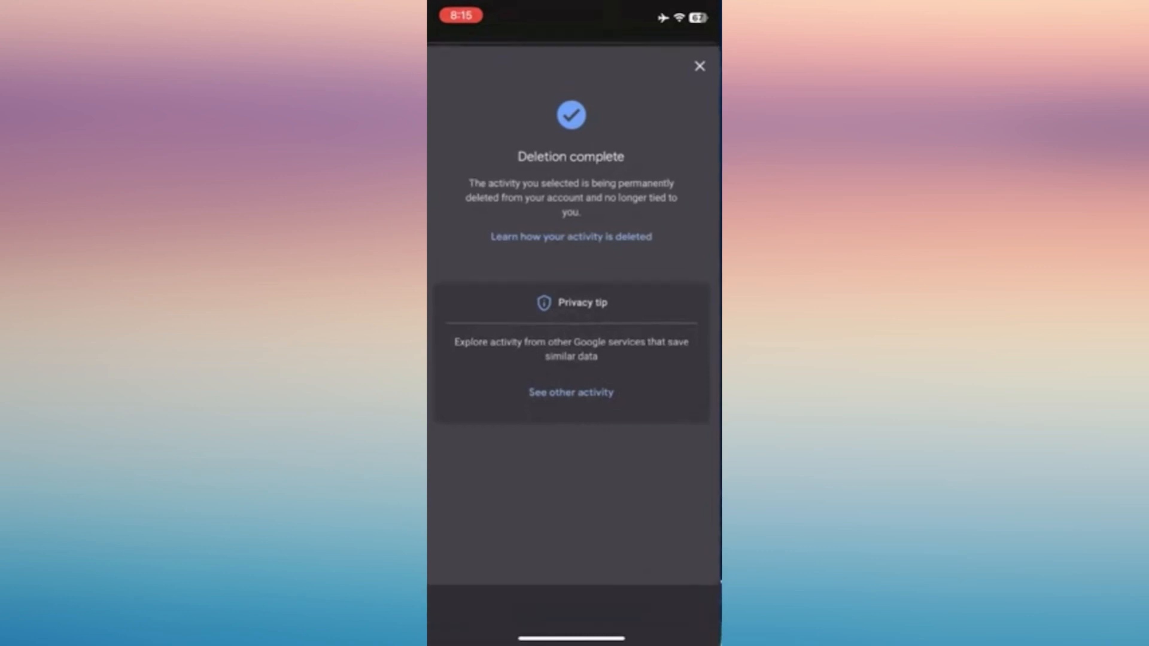
{"action": "left_click", "coordinate": [698, 66]}
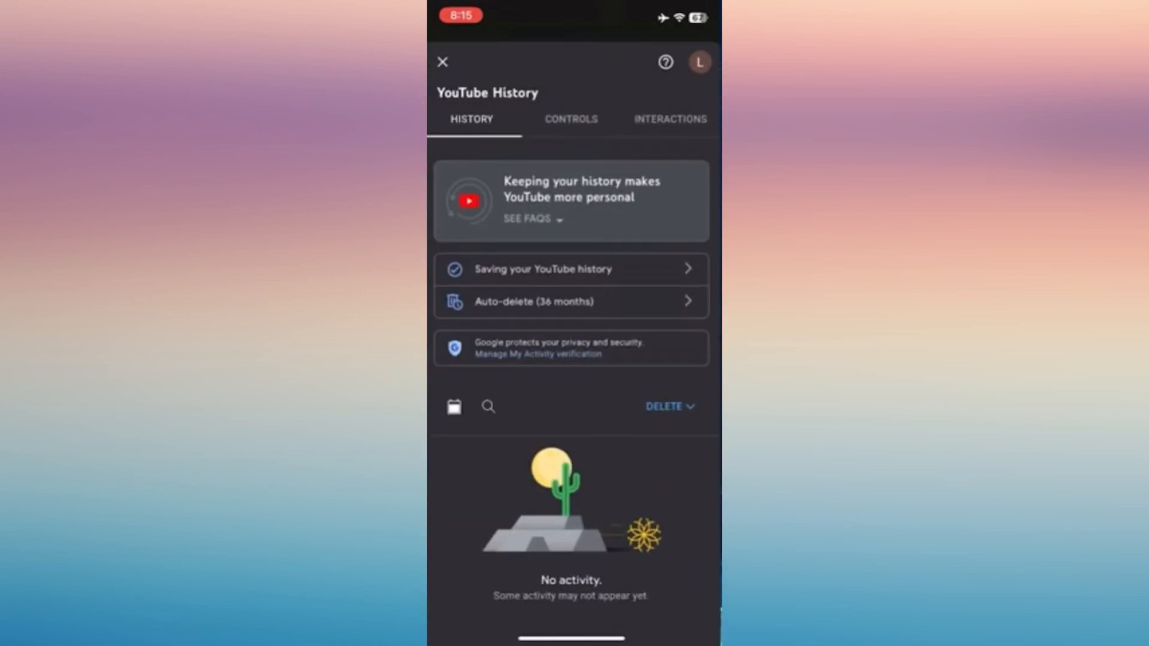